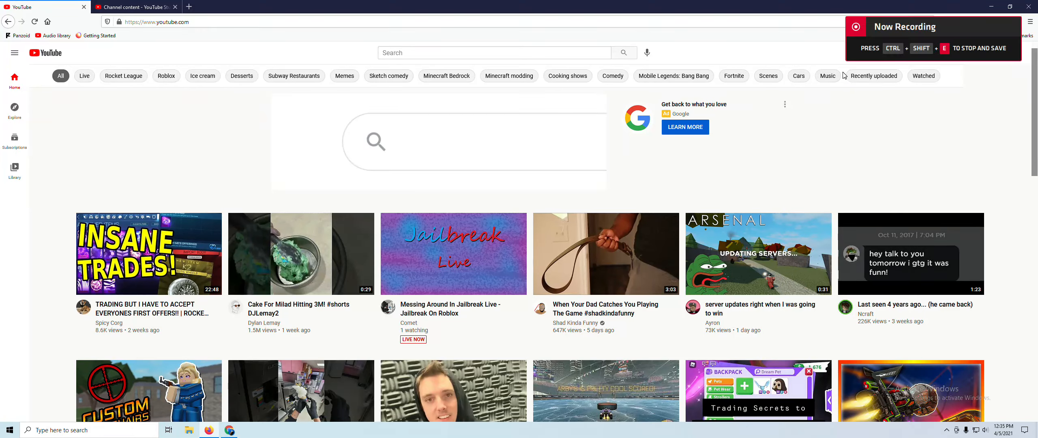
# Open RealMoby's "I can do this lol" comment notification, landing on RealMoby's channel page
pyautogui.write('lockdown')
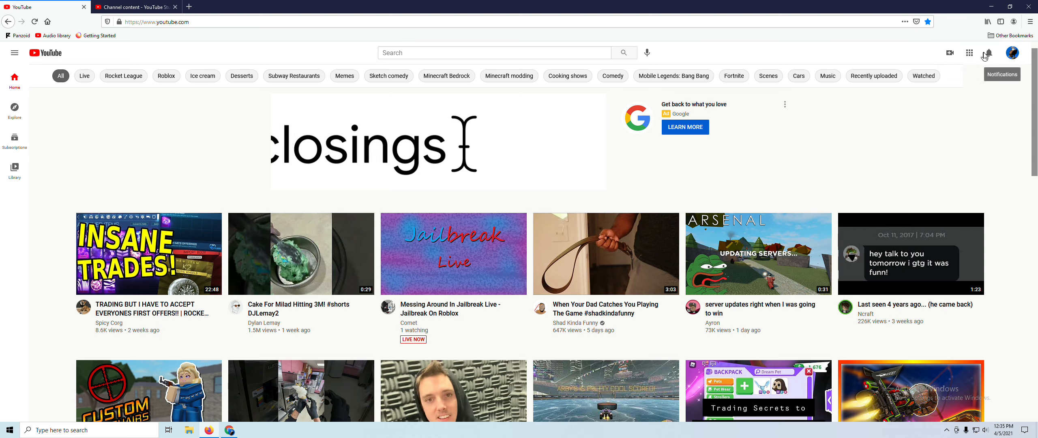
pyautogui.click(987, 53)
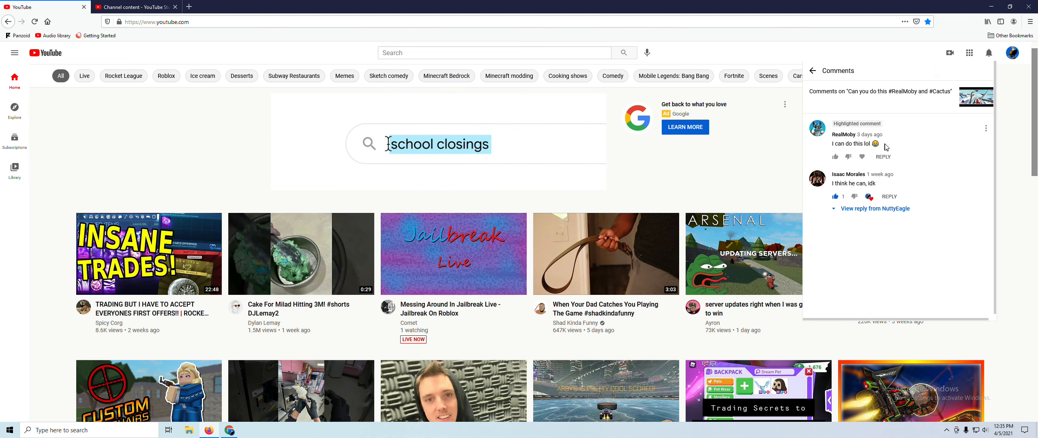
pyautogui.write('restrictions de voyage')
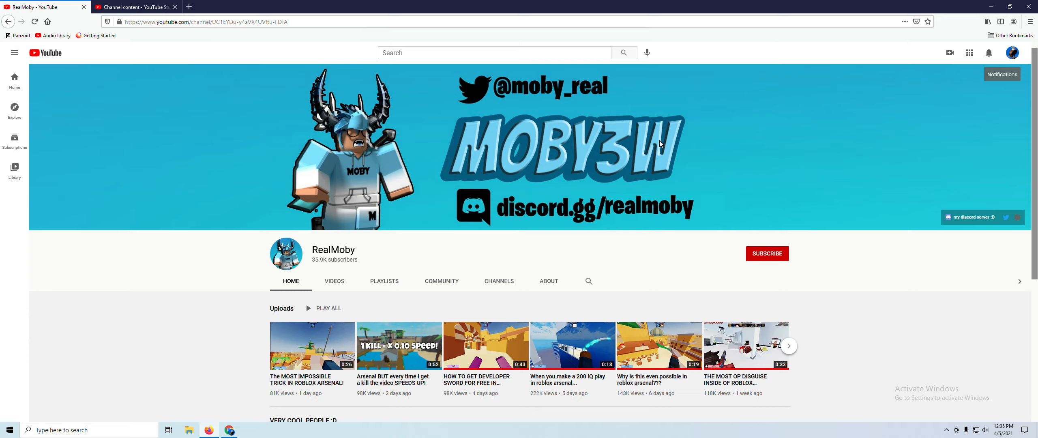
pyautogui.moveTo(1012, 56)
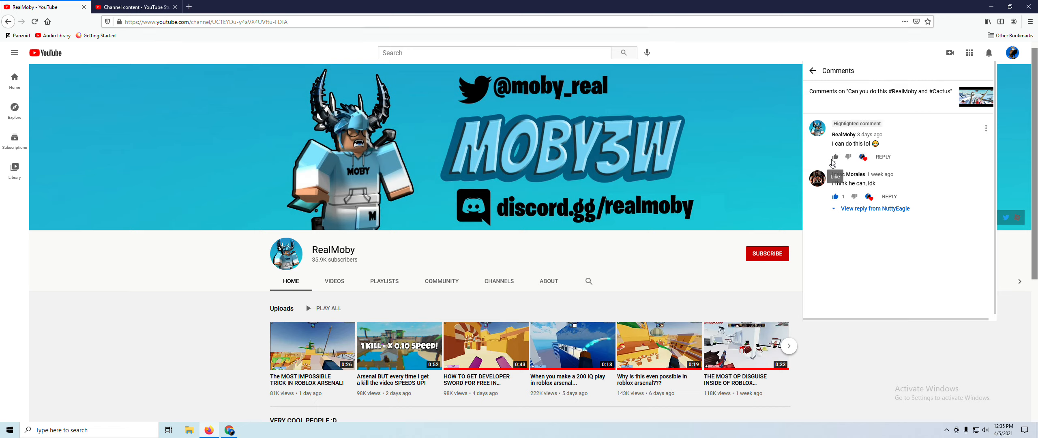
pyautogui.click(835, 157)
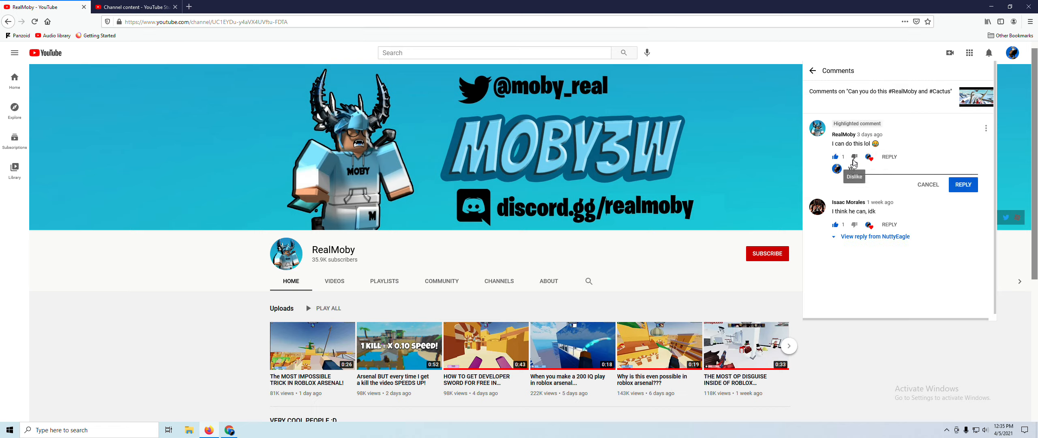
pyautogui.write('yes')
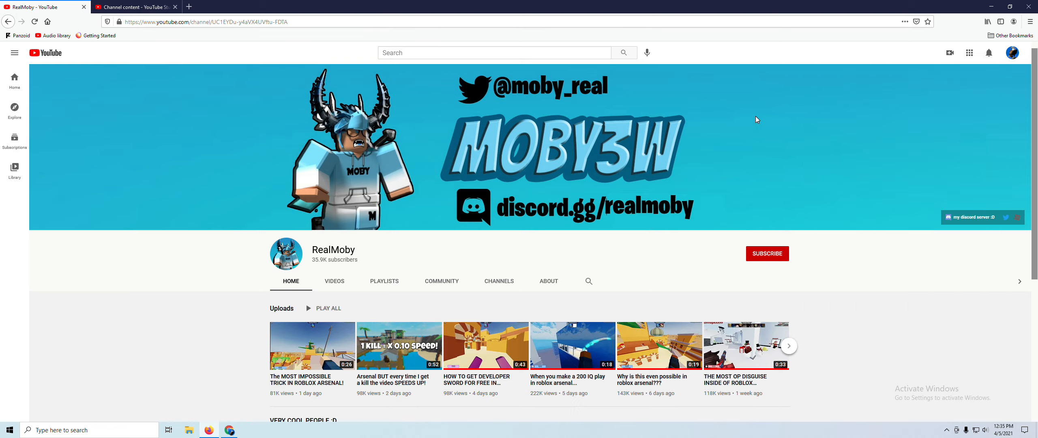
pyautogui.click(14, 52)
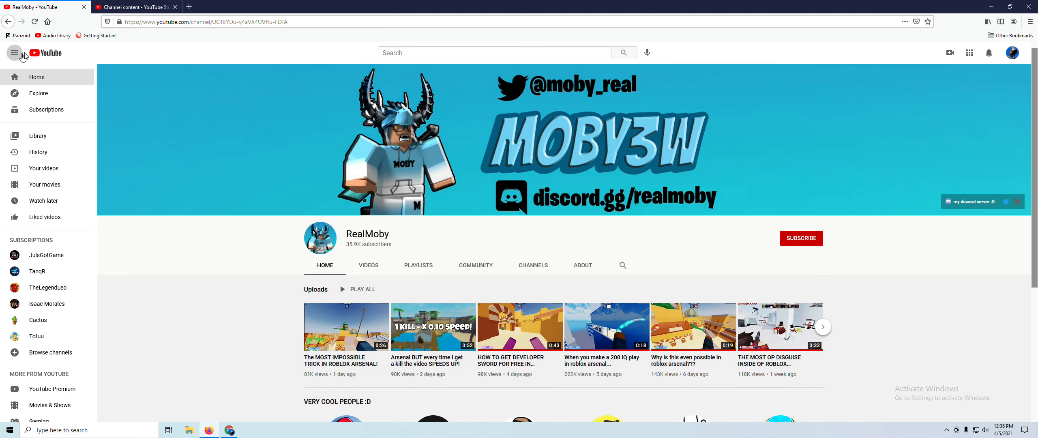
pyautogui.click(132, 7)
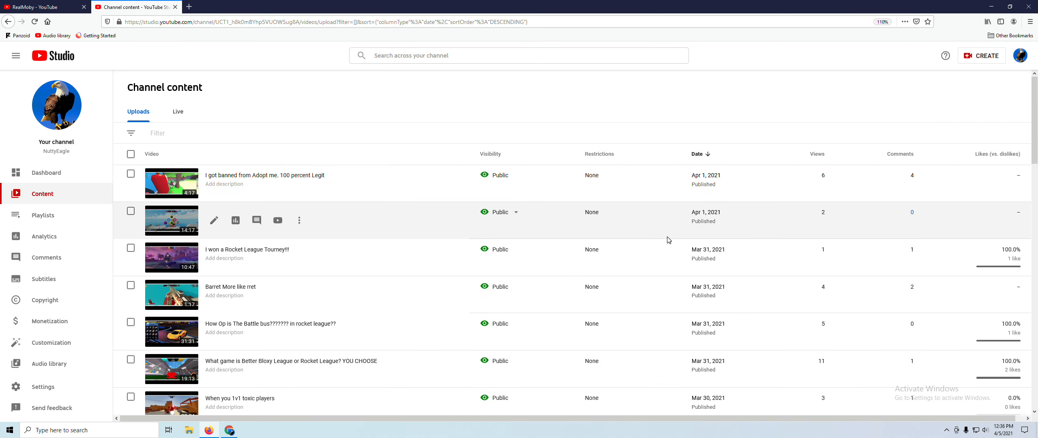
pyautogui.scroll(-3)
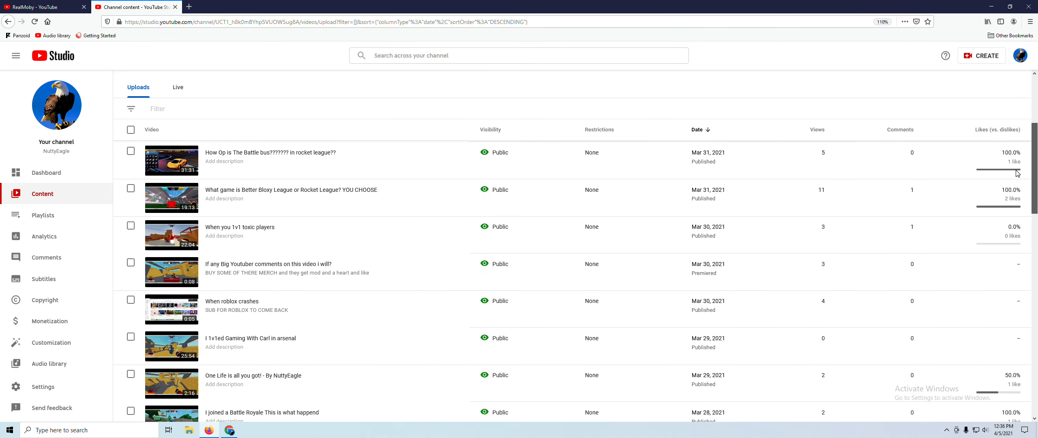
pyautogui.scroll(-3)
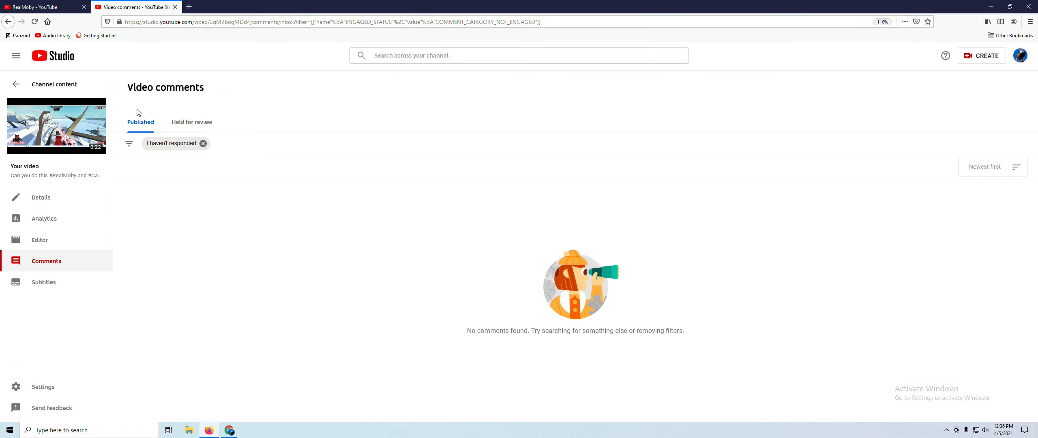
pyautogui.moveTo(11, 68)
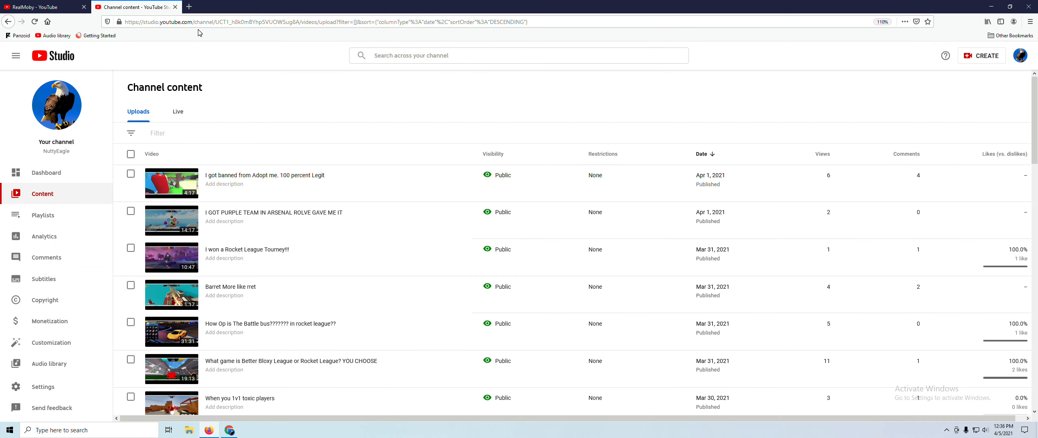
pyautogui.click(39, 7)
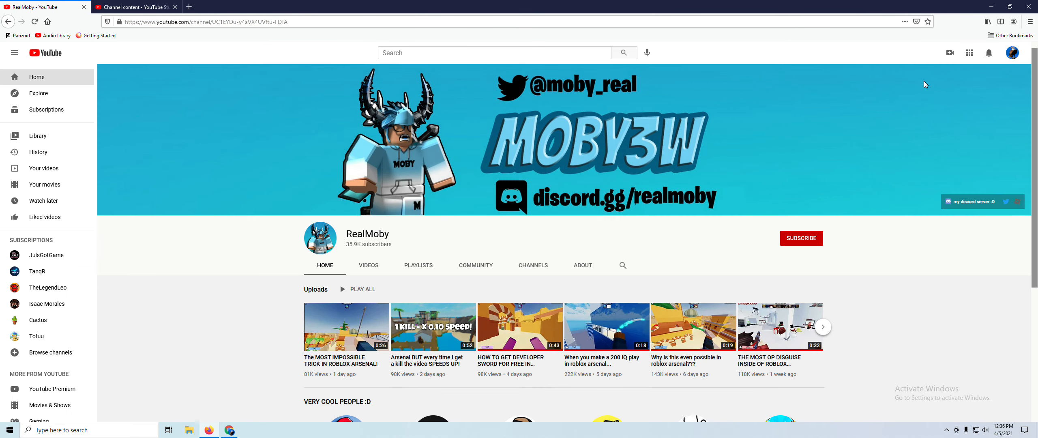
pyautogui.click(989, 53)
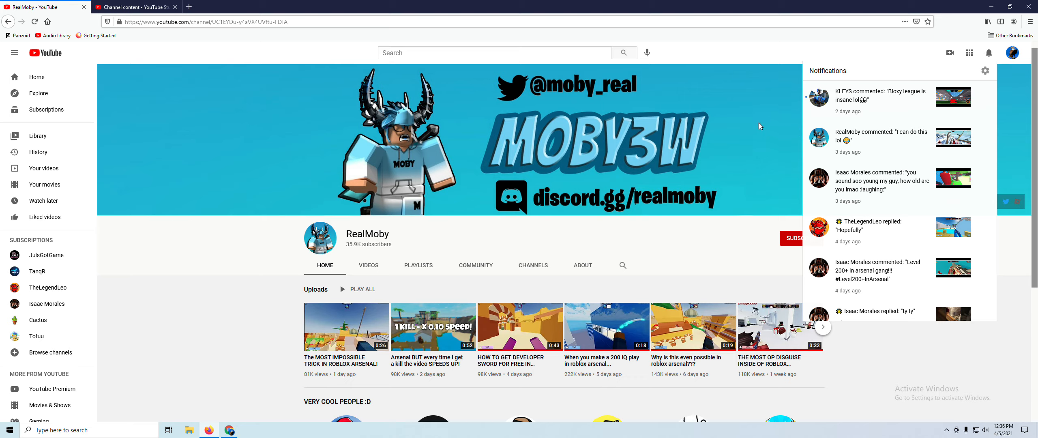
pyautogui.moveTo(845, 187)
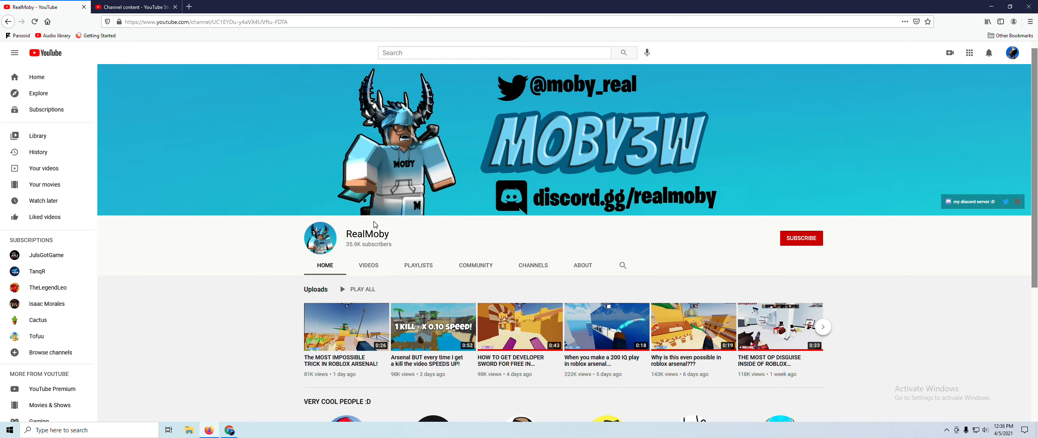
pyautogui.moveTo(179, 136)
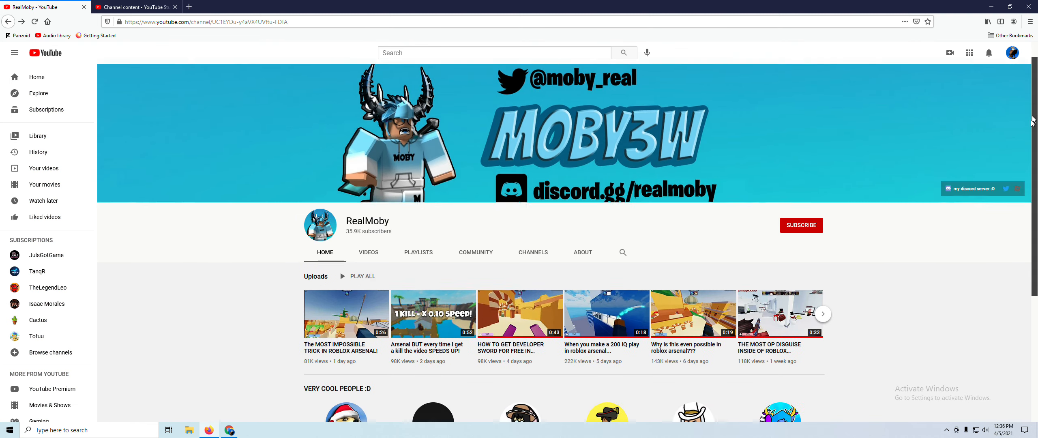
pyautogui.scroll(-3)
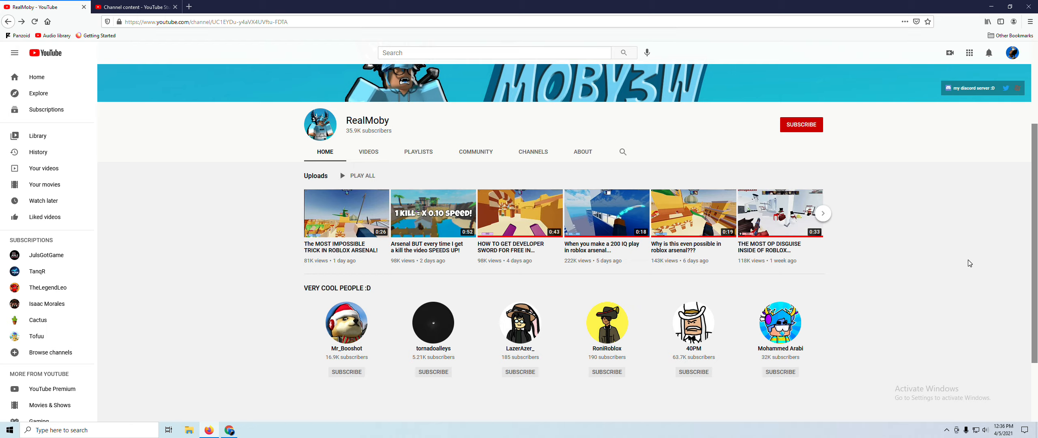